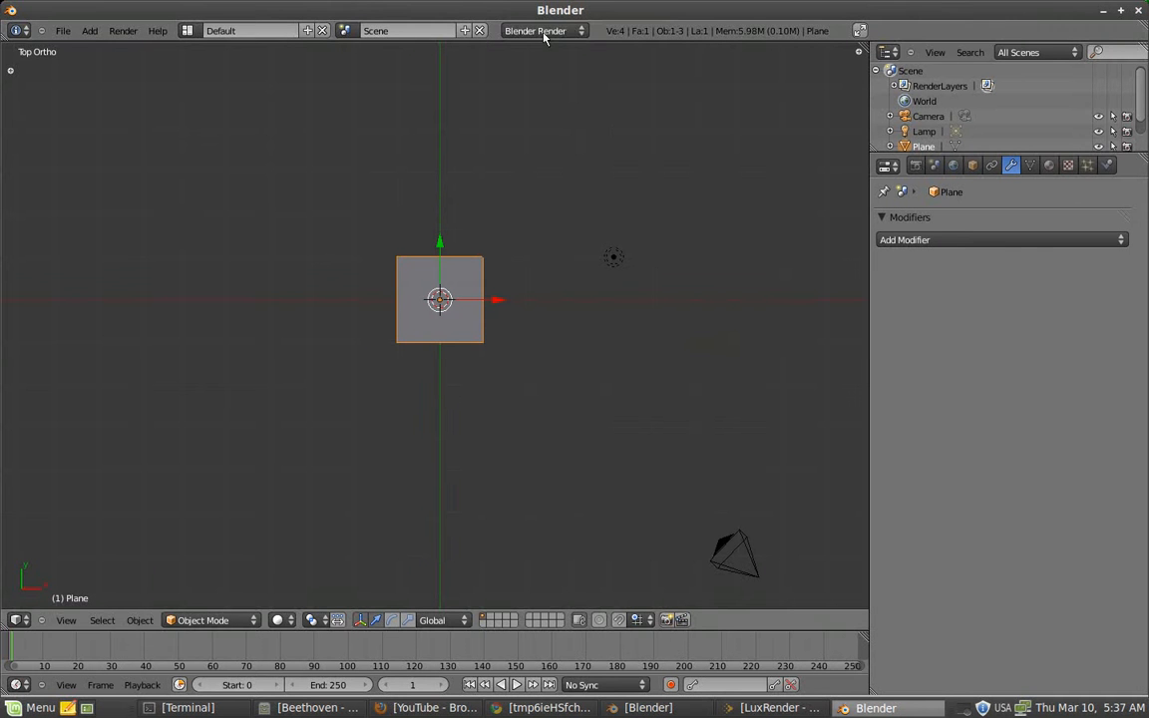
# Step: Switch the scene's render engine from Blender Render to LuxRender
pyautogui.click(542, 30)
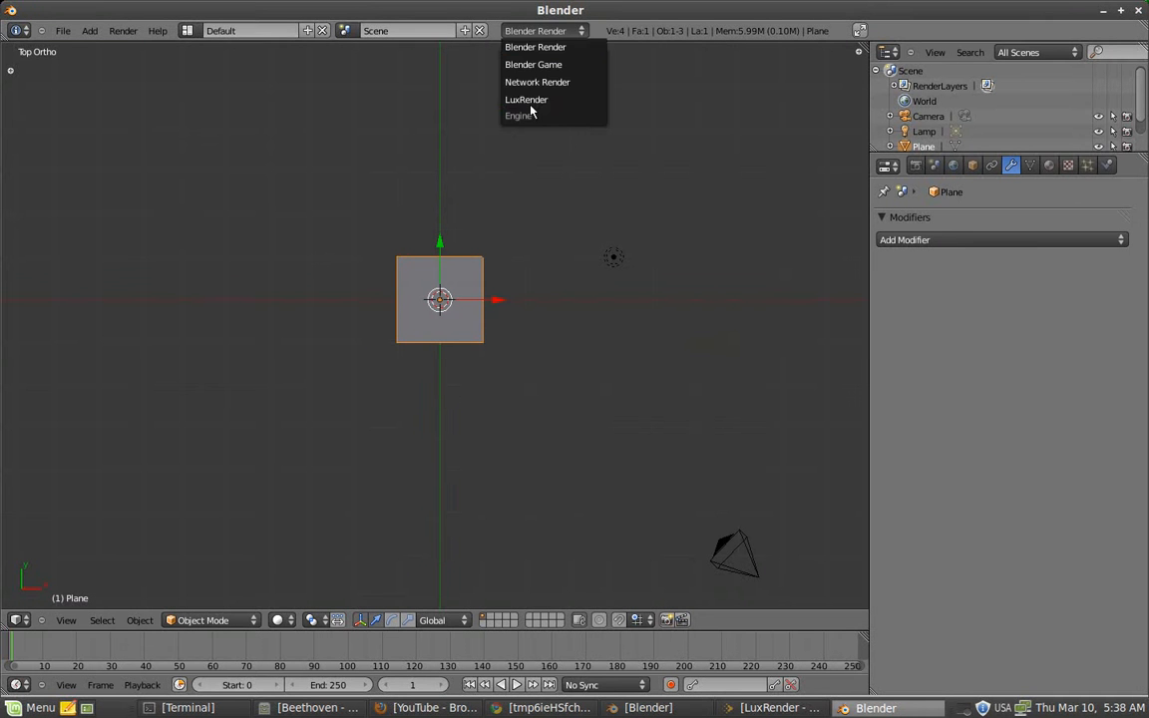
pyautogui.click(527, 99)
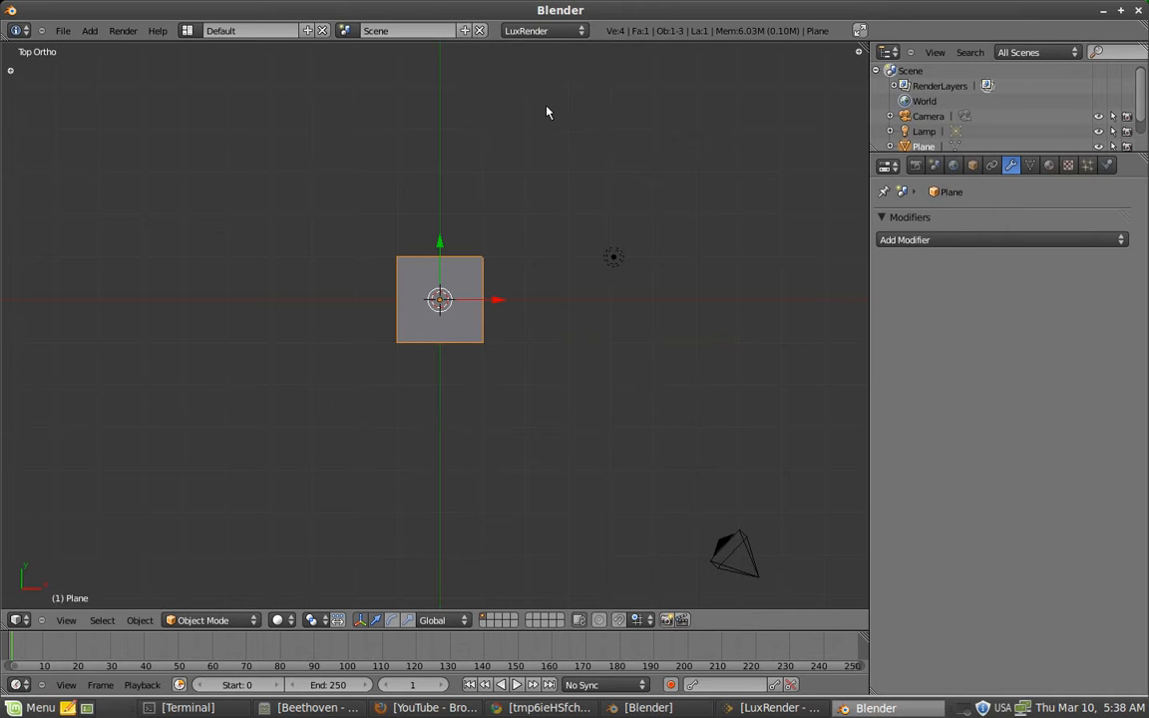
# Step: Add a UV sphere at the centre of the plane, viewed through the camera
pyautogui.press('KP_0')
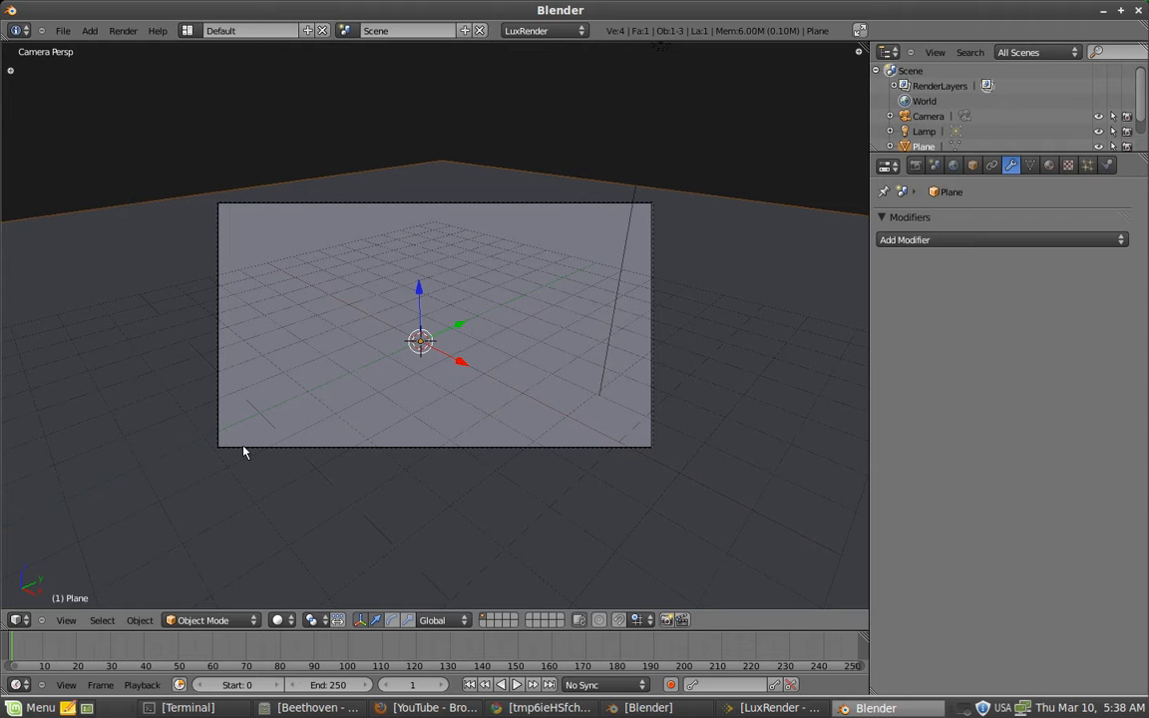
pyautogui.moveTo(503, 307)
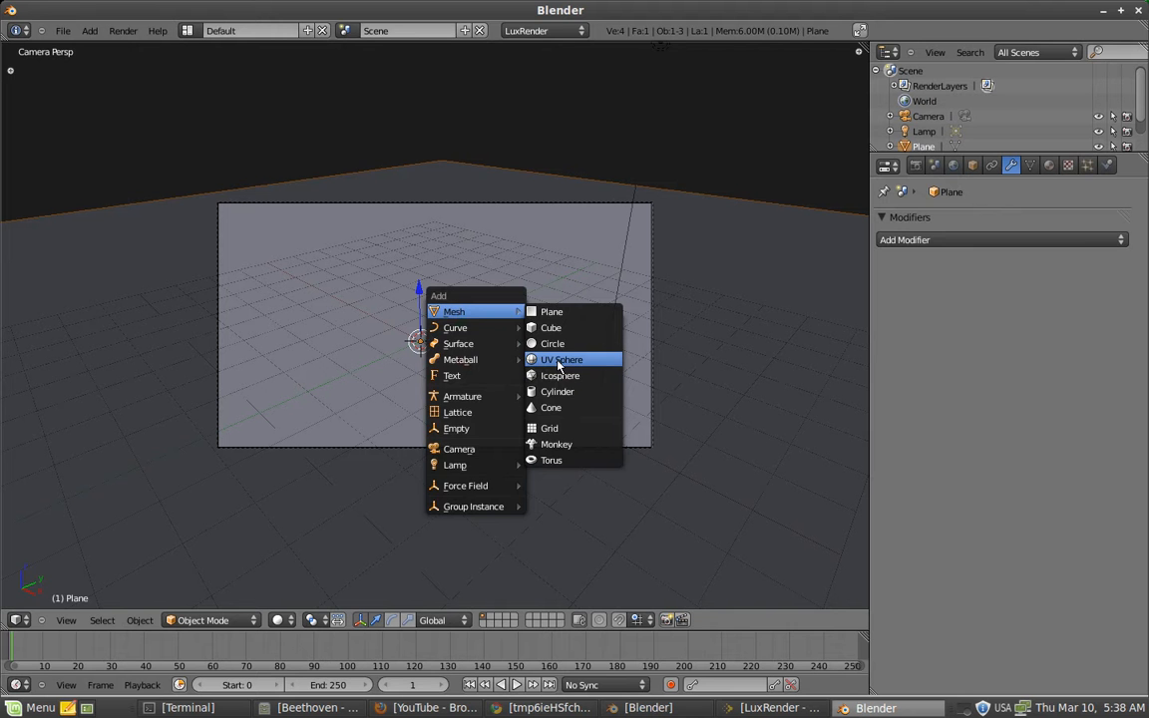
pyautogui.click(562, 359)
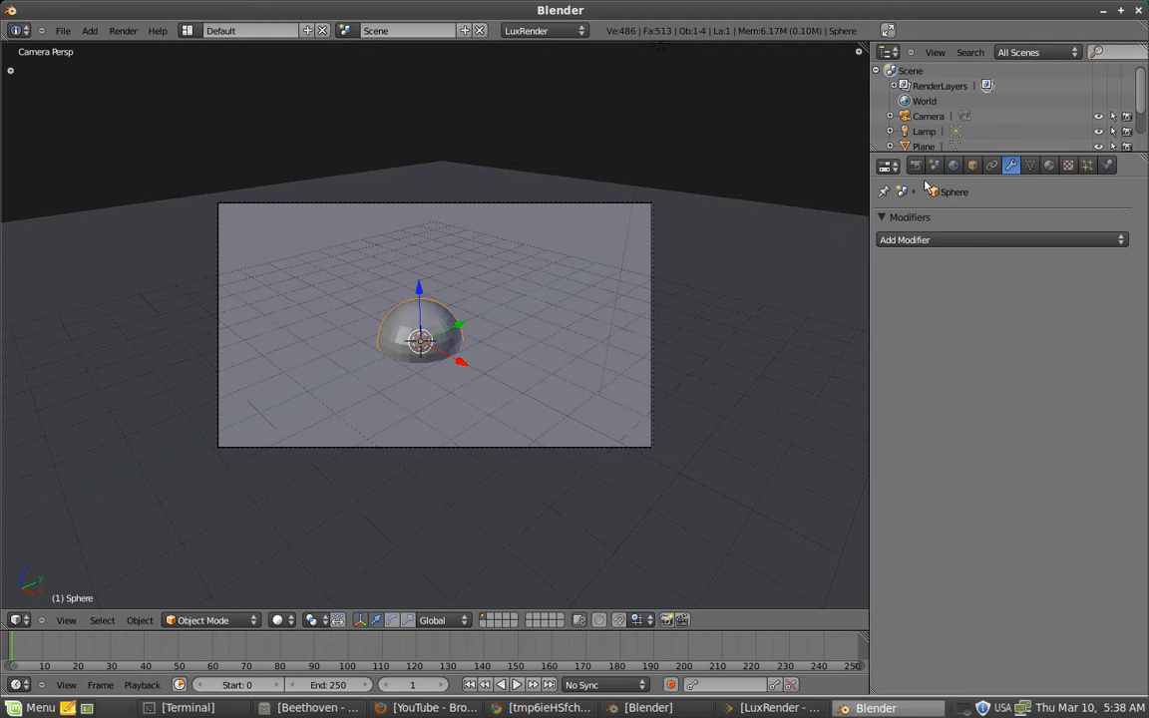
pyautogui.click(998, 239)
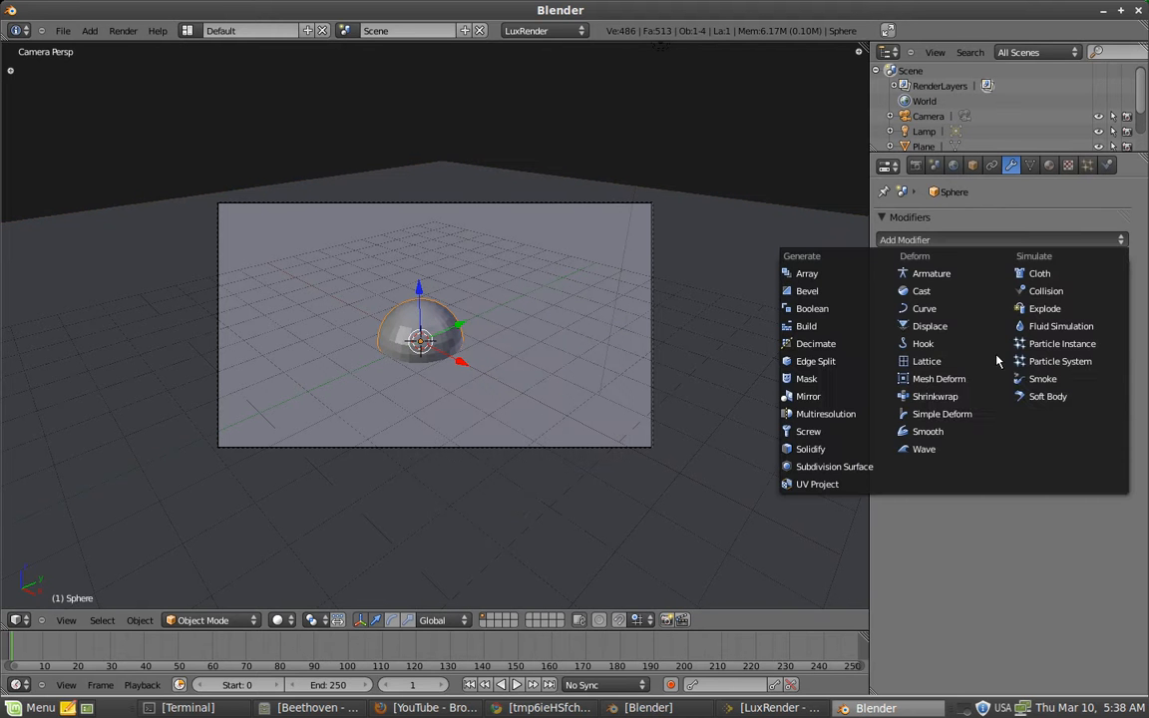
# Step: Give the sphere a new material with LuxRender Use Emission enabled
pyautogui.click(1069, 164)
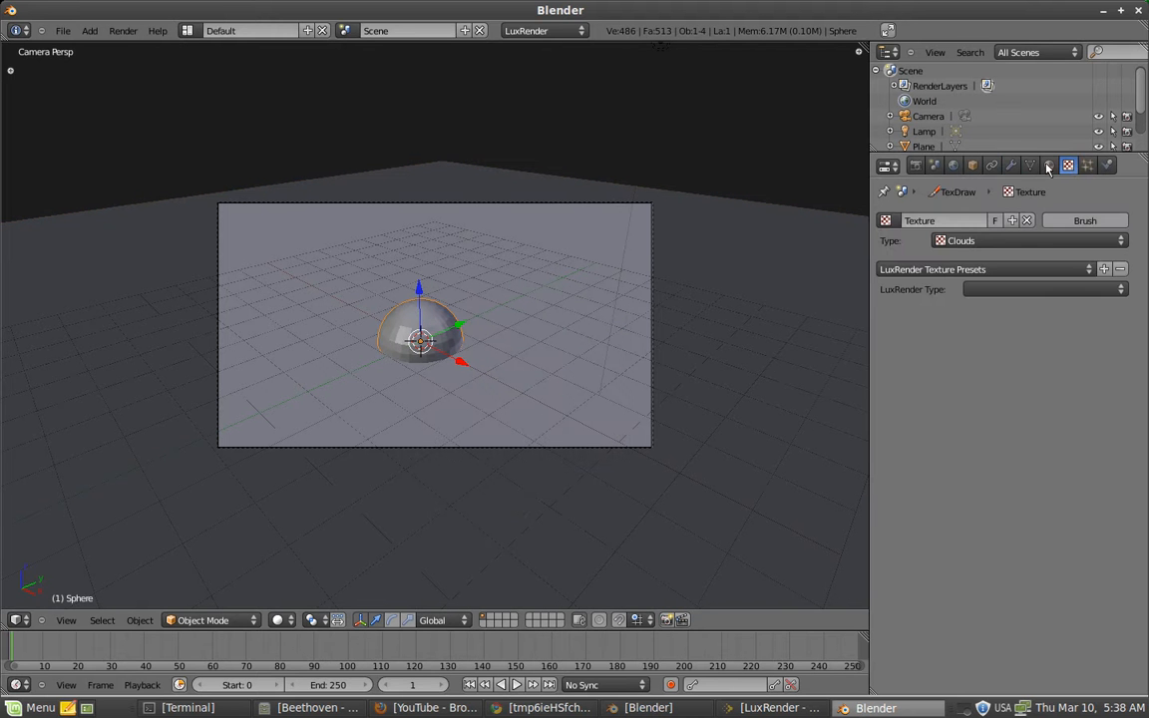
pyautogui.click(1049, 163)
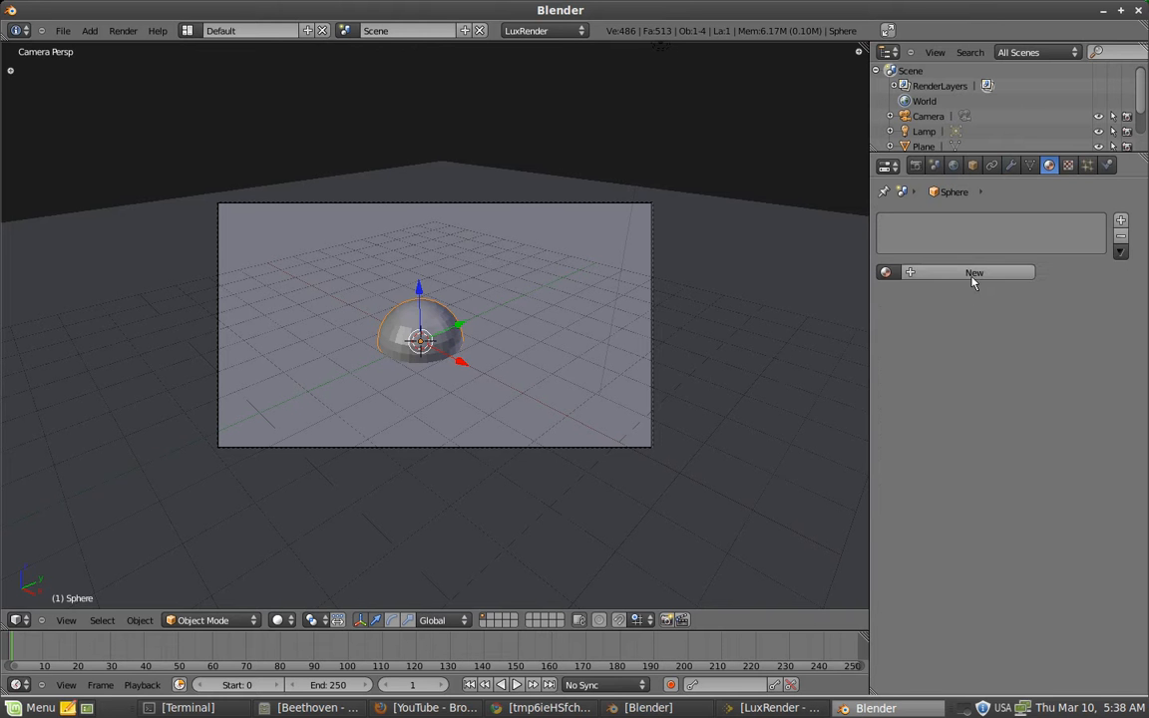
pyautogui.click(973, 271)
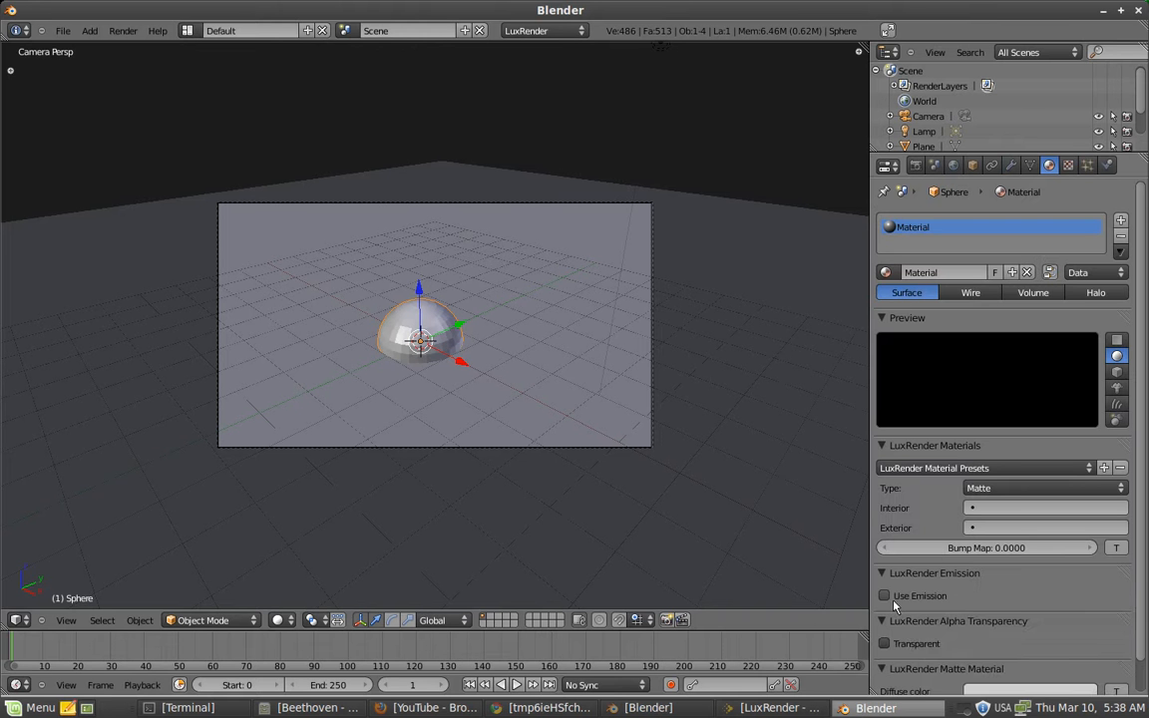
pyautogui.click(883, 594)
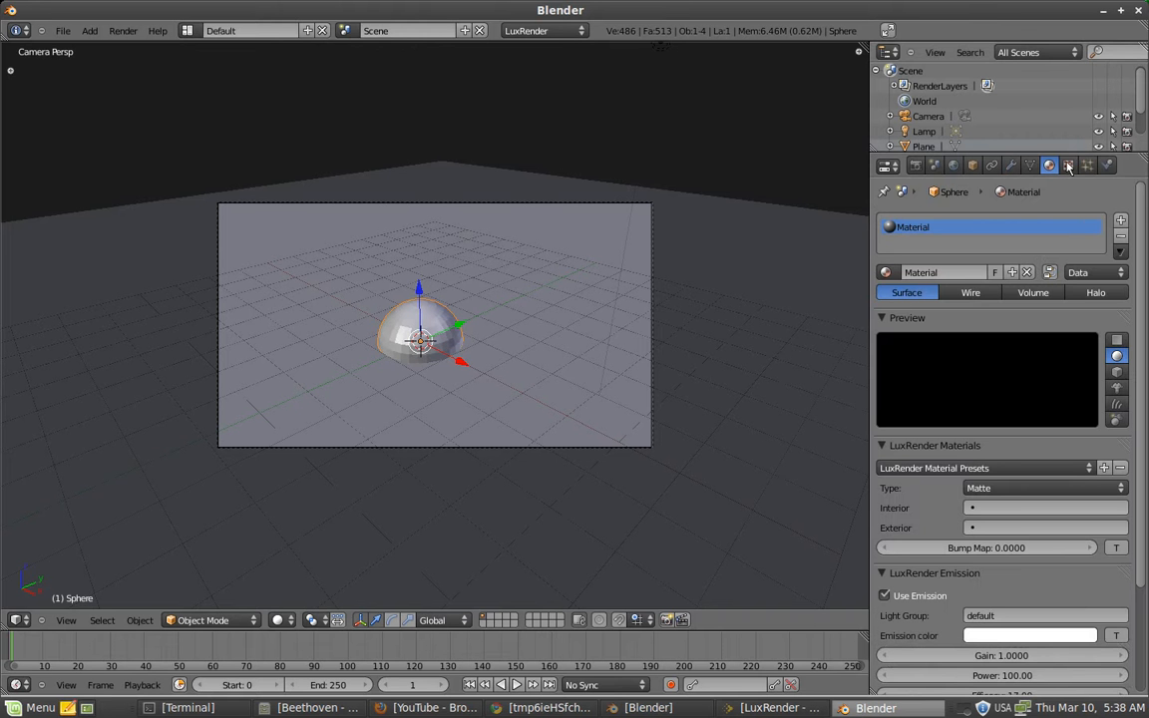
pyautogui.click(1067, 166)
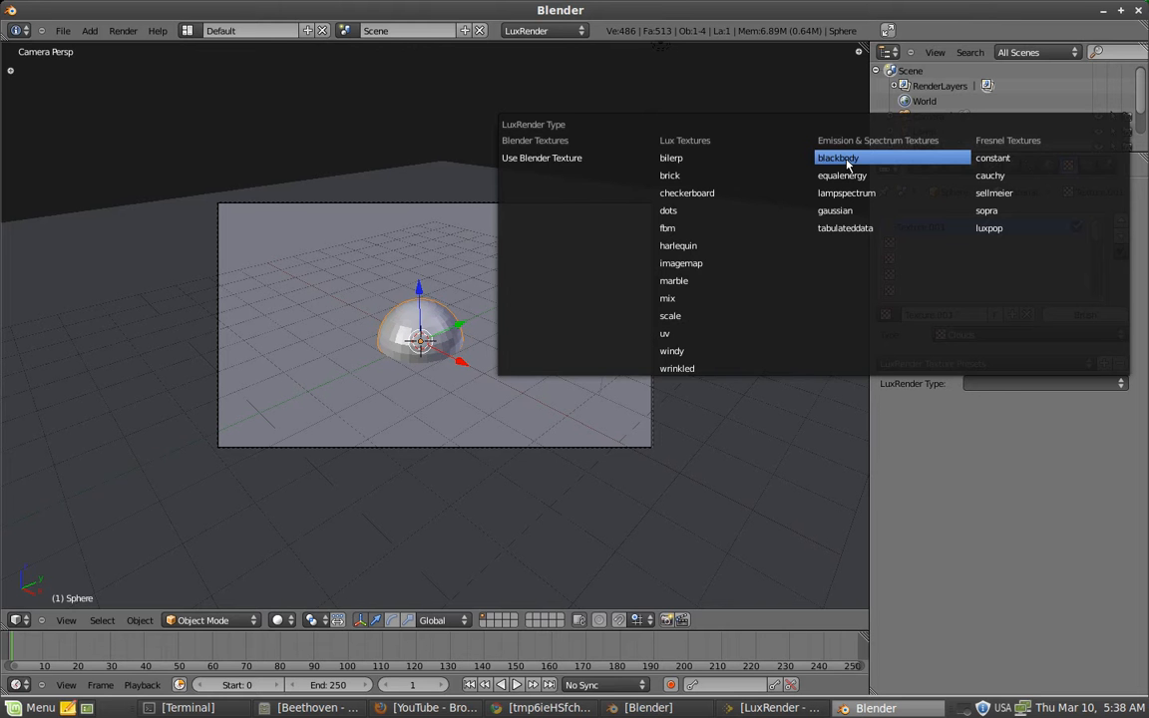
# Step: Set the texture's LuxRender type to blackbody at temperature 6500
pyautogui.click(837, 158)
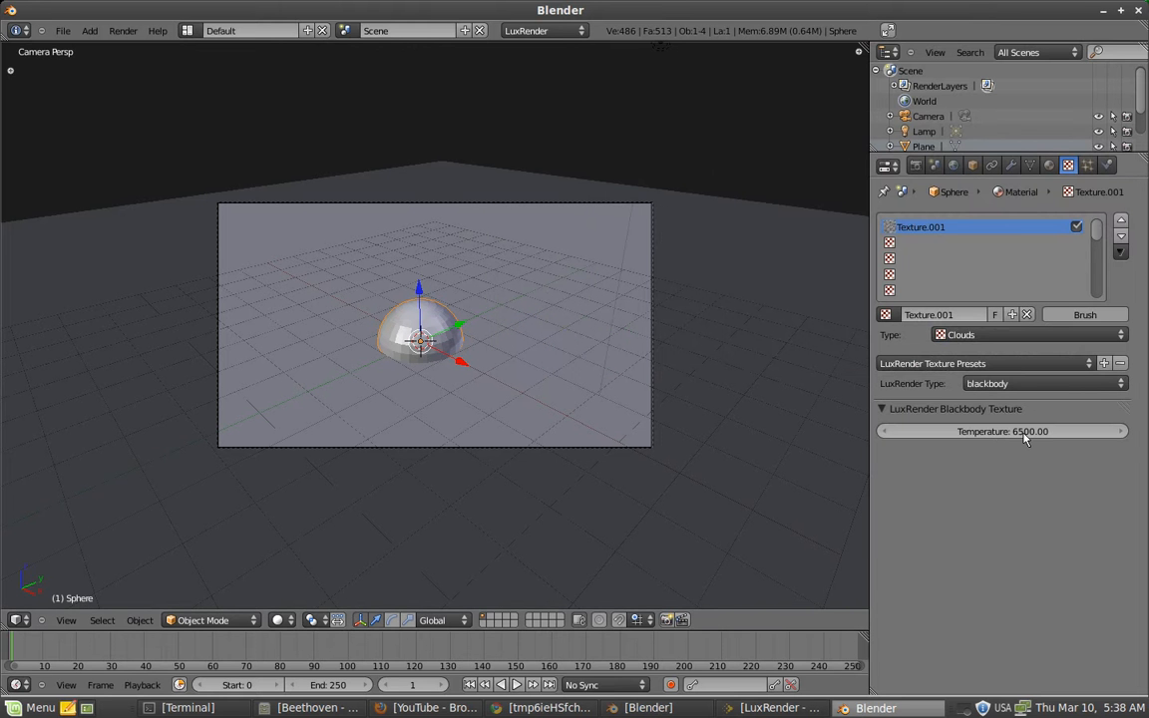
pyautogui.moveTo(734, 431)
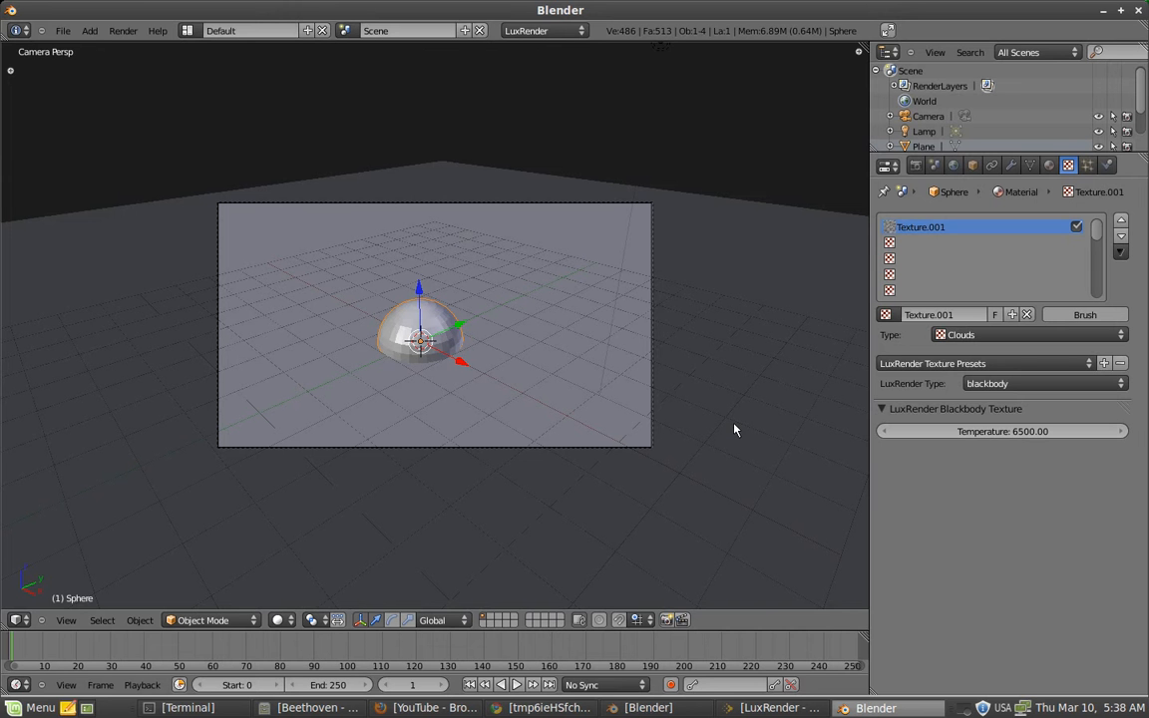
pyautogui.moveTo(644, 373)
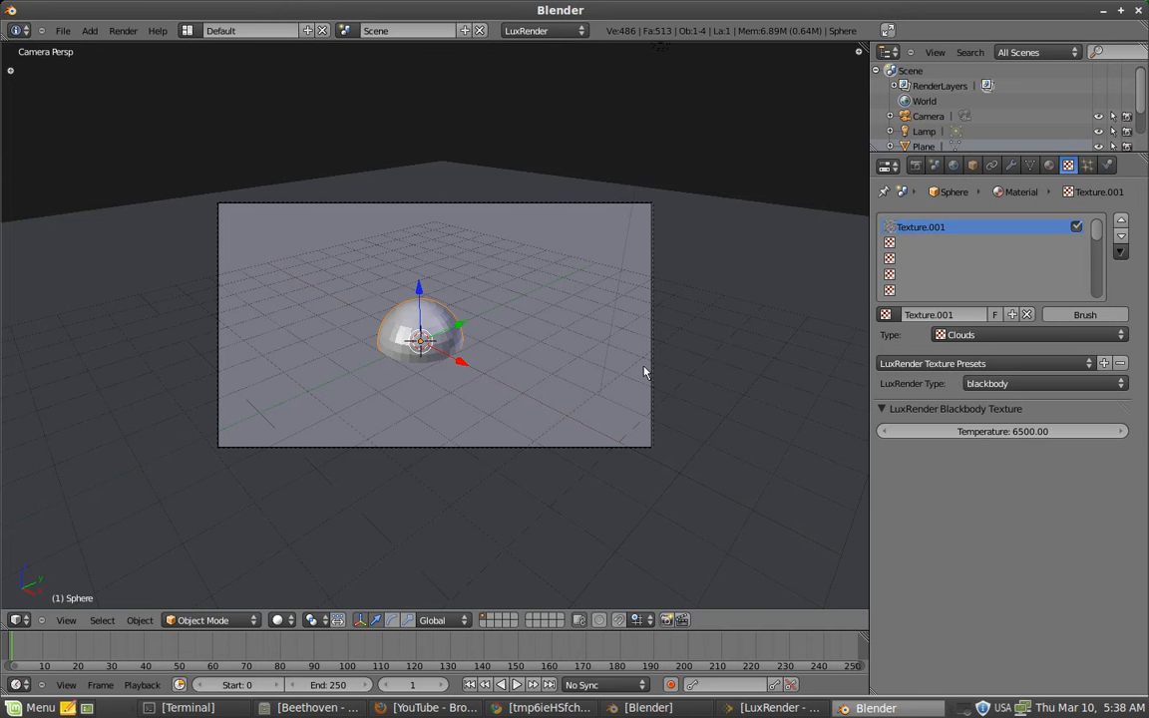
pyautogui.moveTo(574, 423)
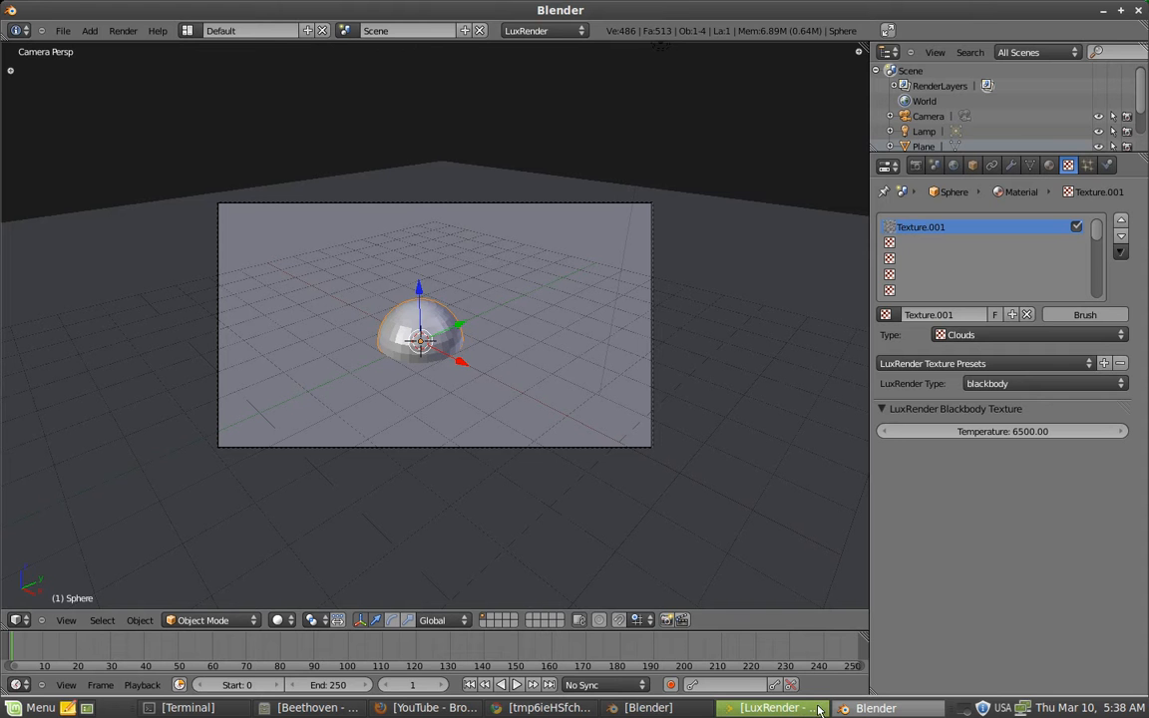
# Step: Watch the LuxRender window render the glowing white sphere on the plane
pyautogui.click(774, 706)
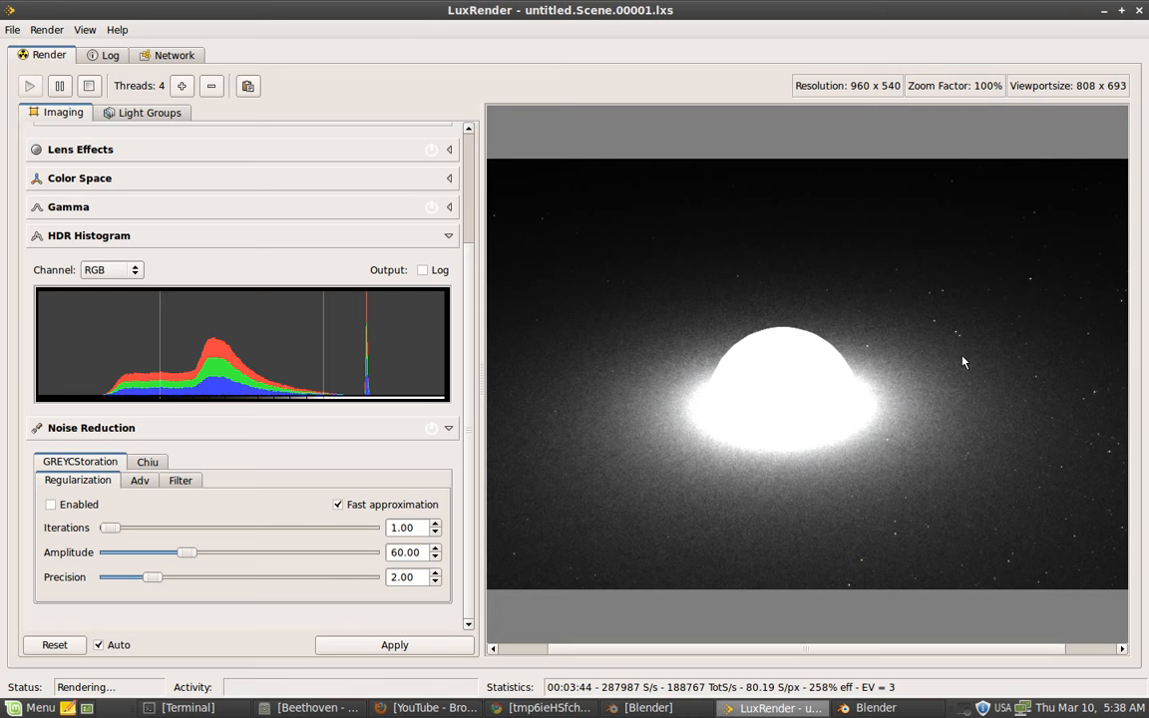
pyautogui.moveTo(868, 357)
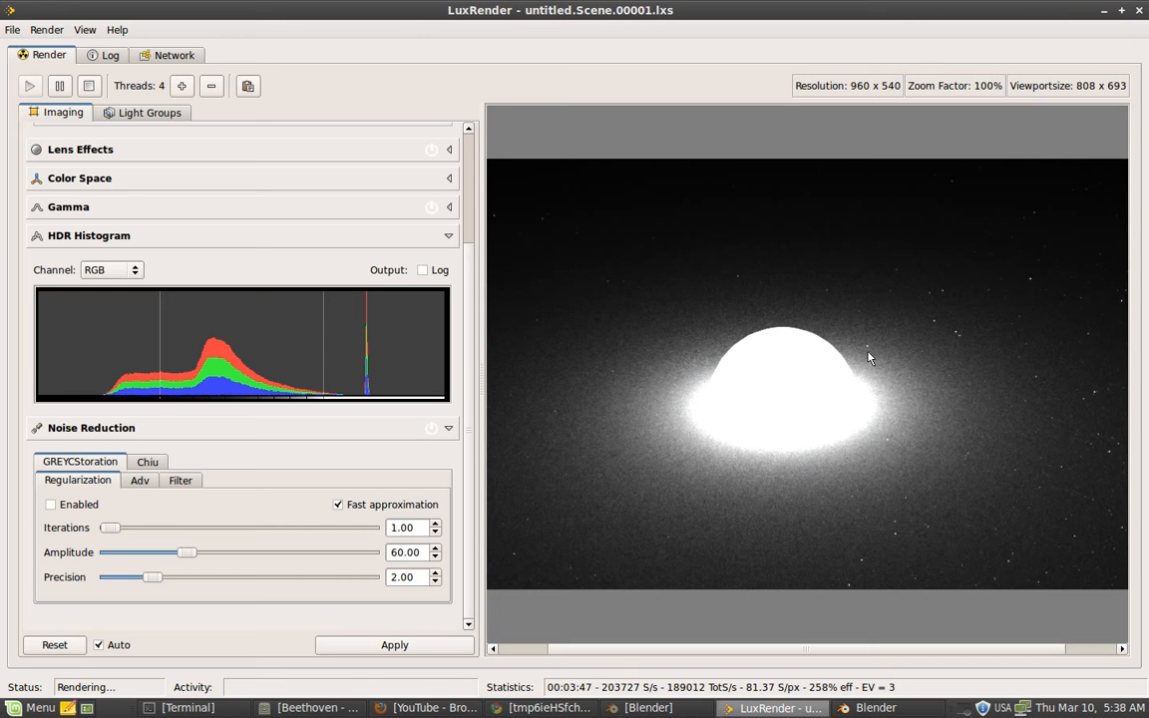
pyautogui.moveTo(802, 670)
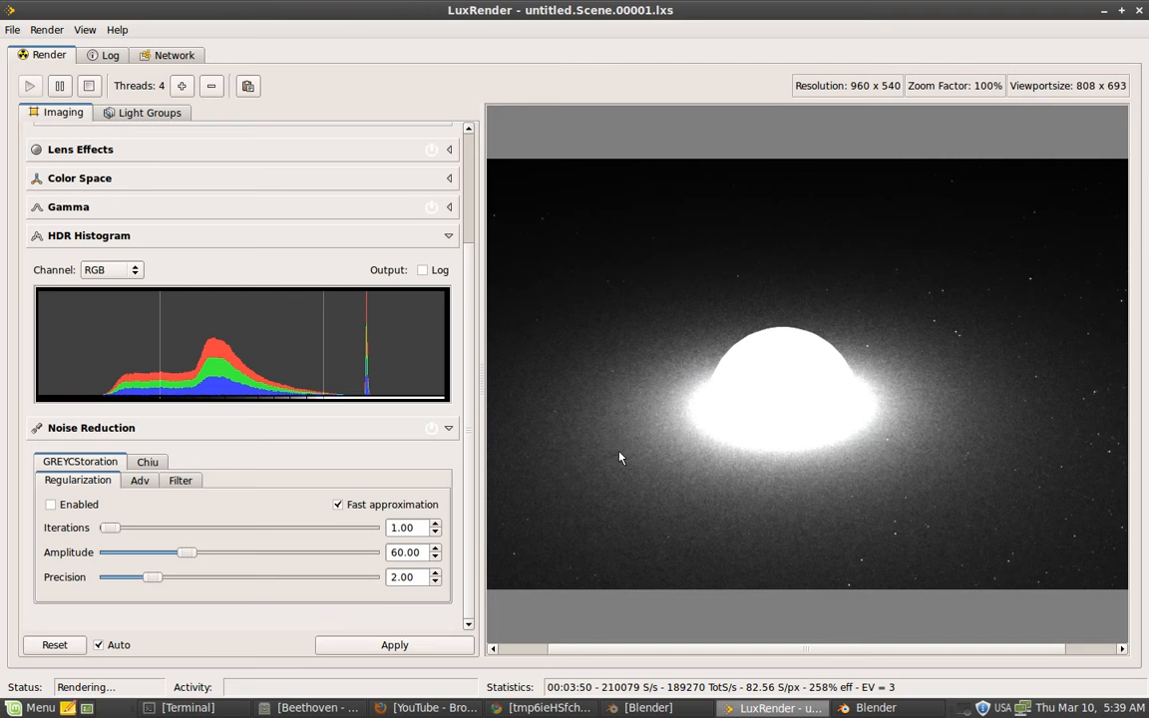
pyautogui.moveTo(662, 463)
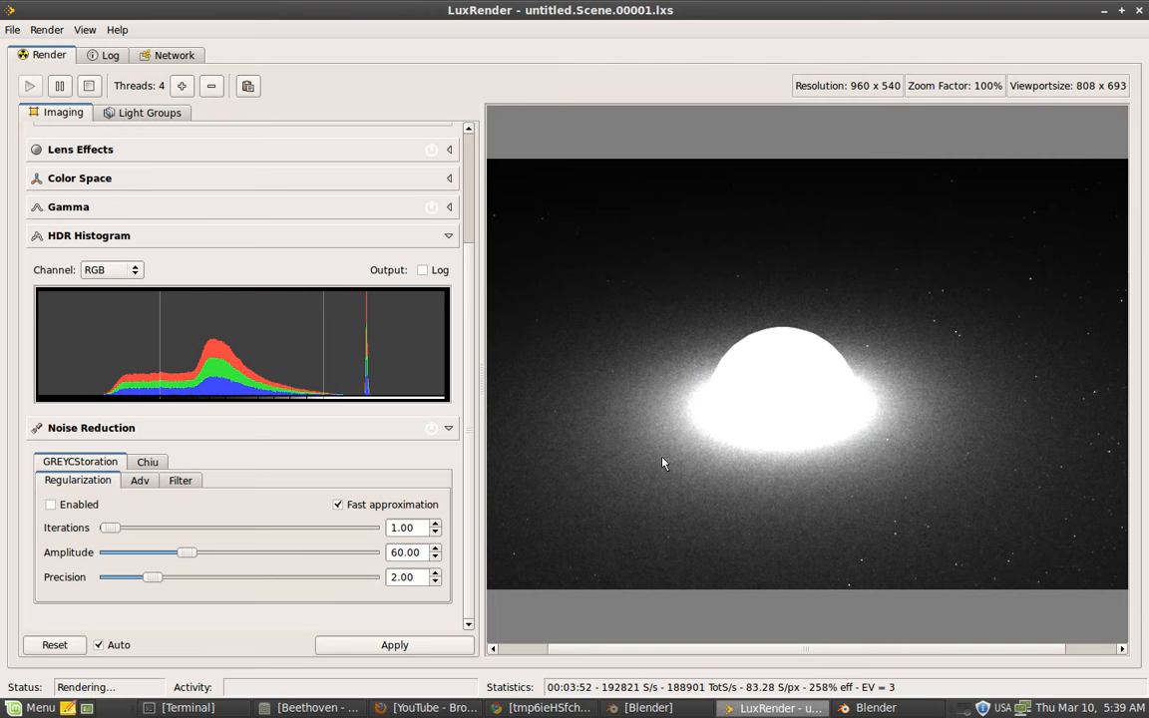
pyautogui.moveTo(666, 453)
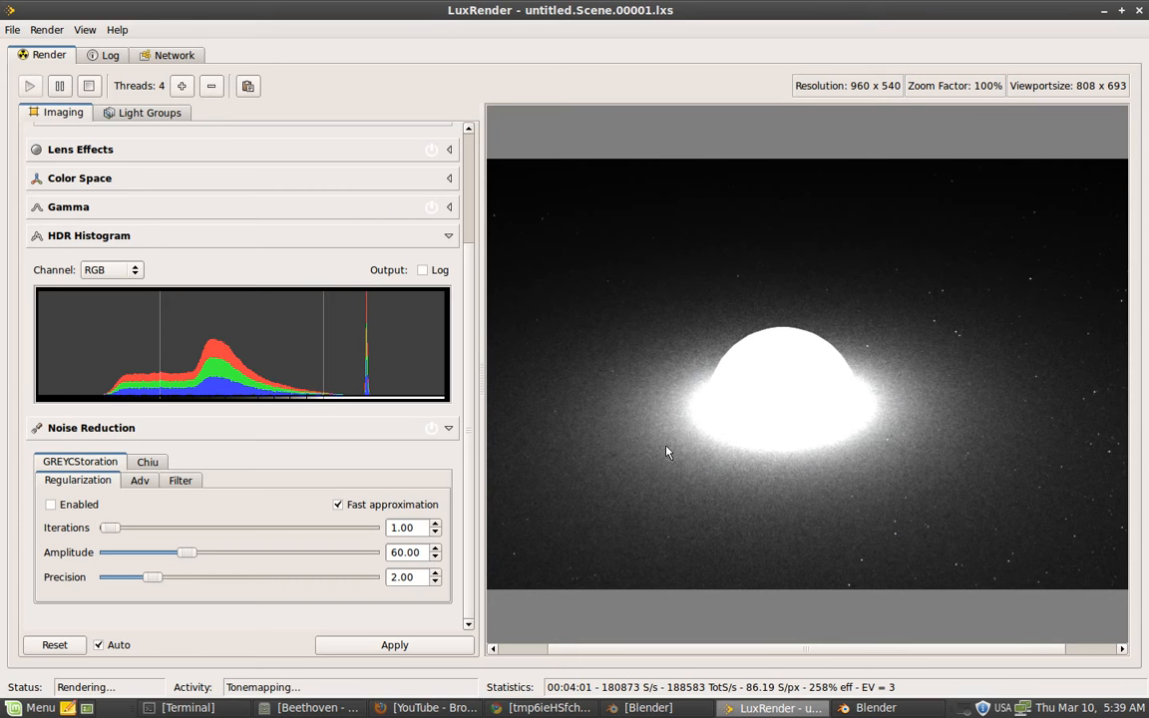
pyautogui.moveTo(981, 355)
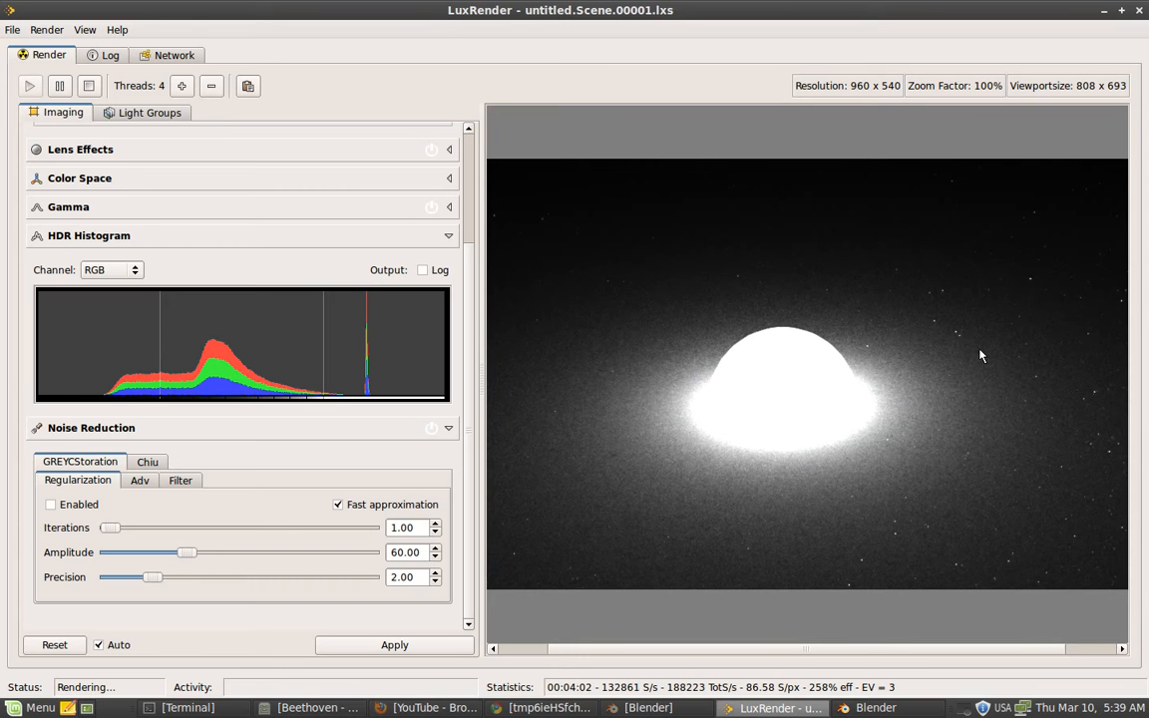
pyautogui.moveTo(950, 566)
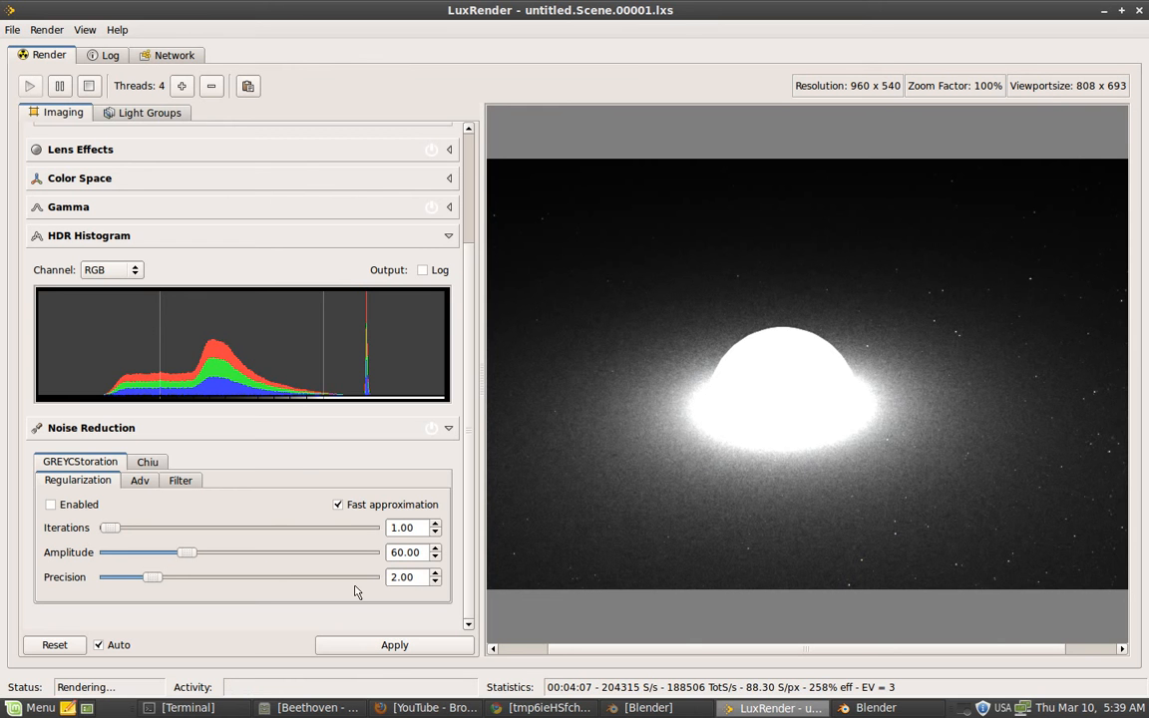
pyautogui.moveTo(377, 567)
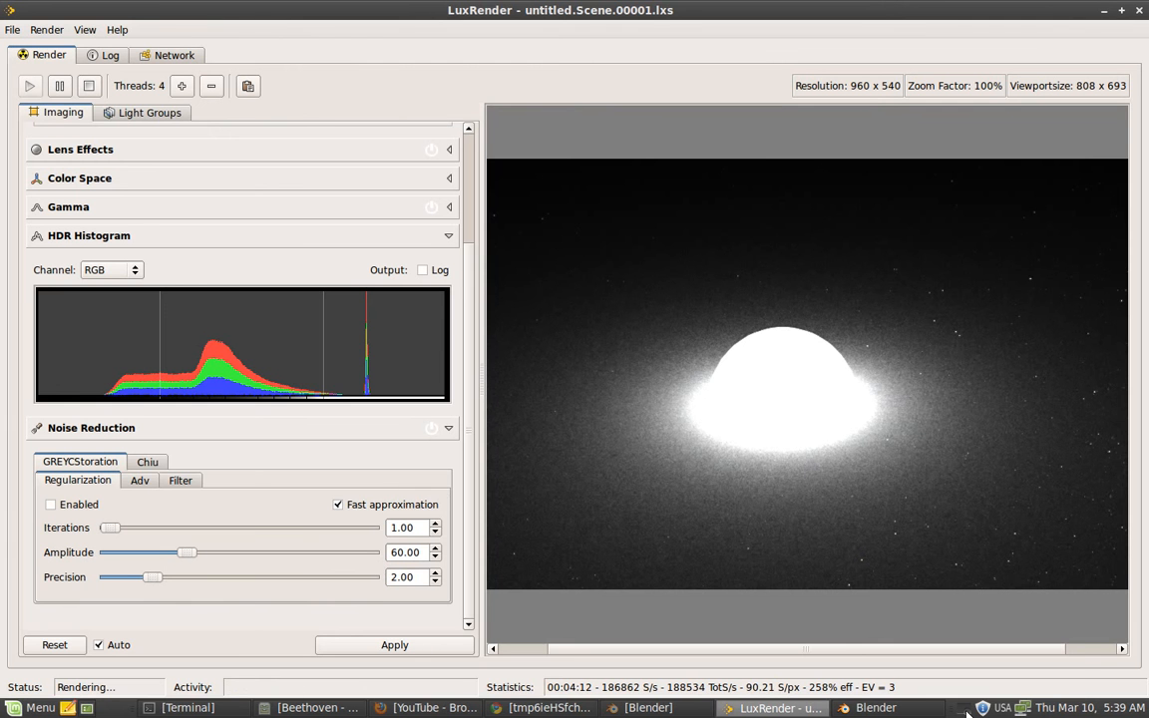
pyautogui.click(981, 708)
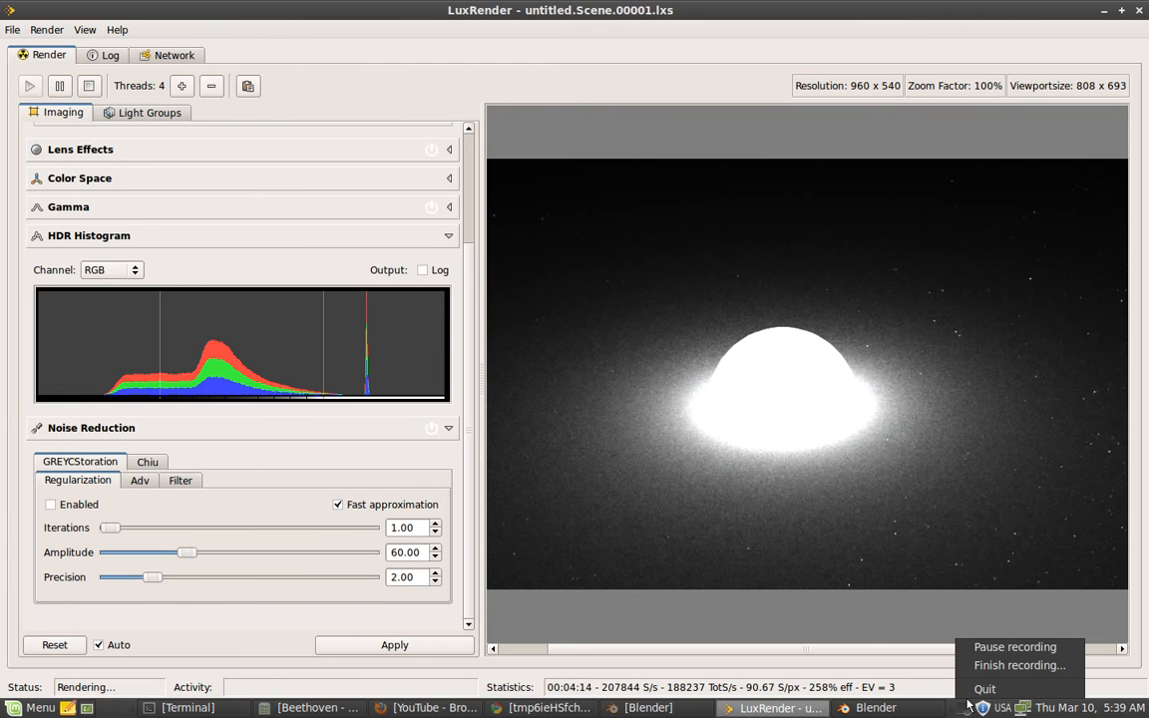